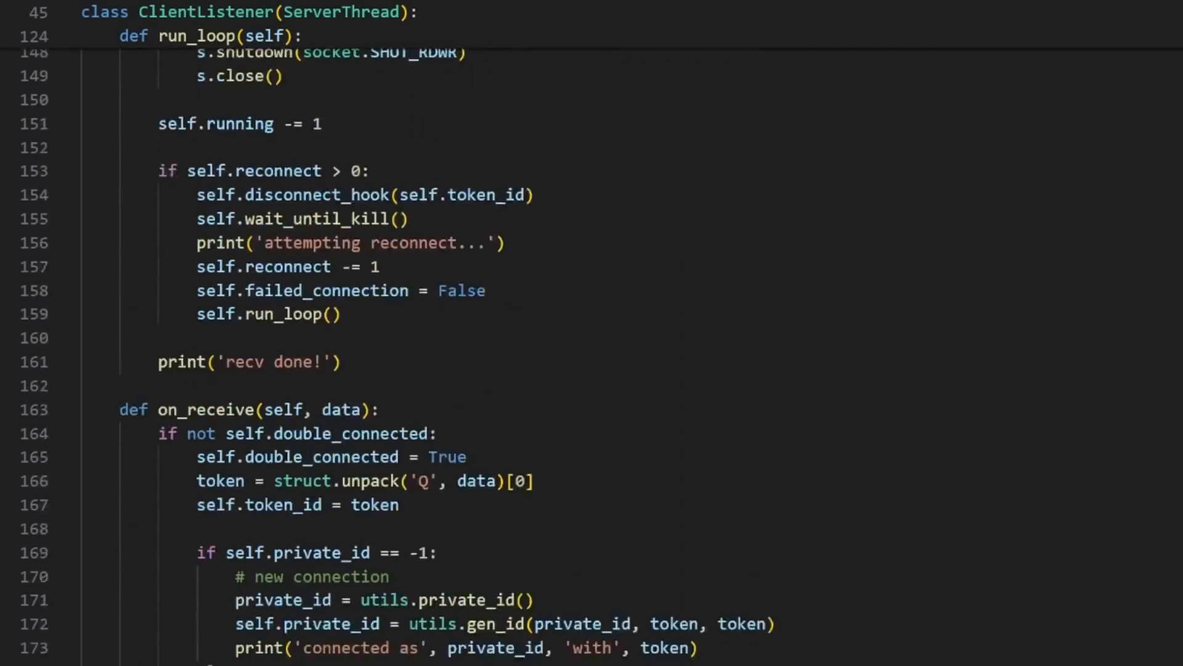
key(alt+tab)
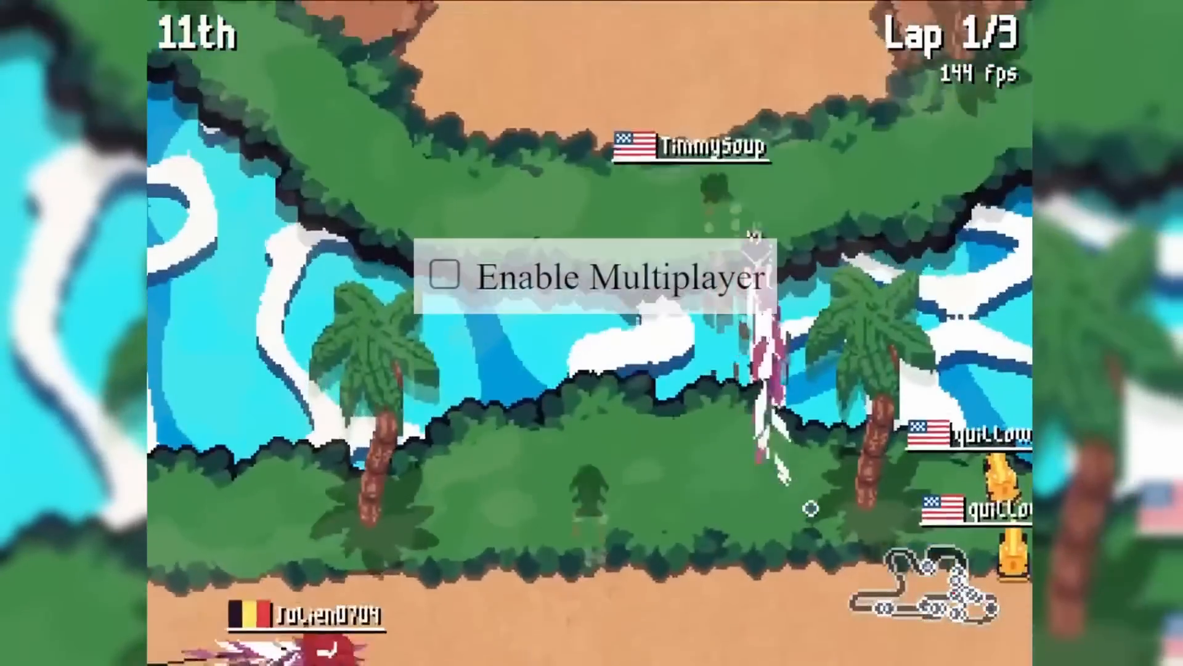
click(446, 276)
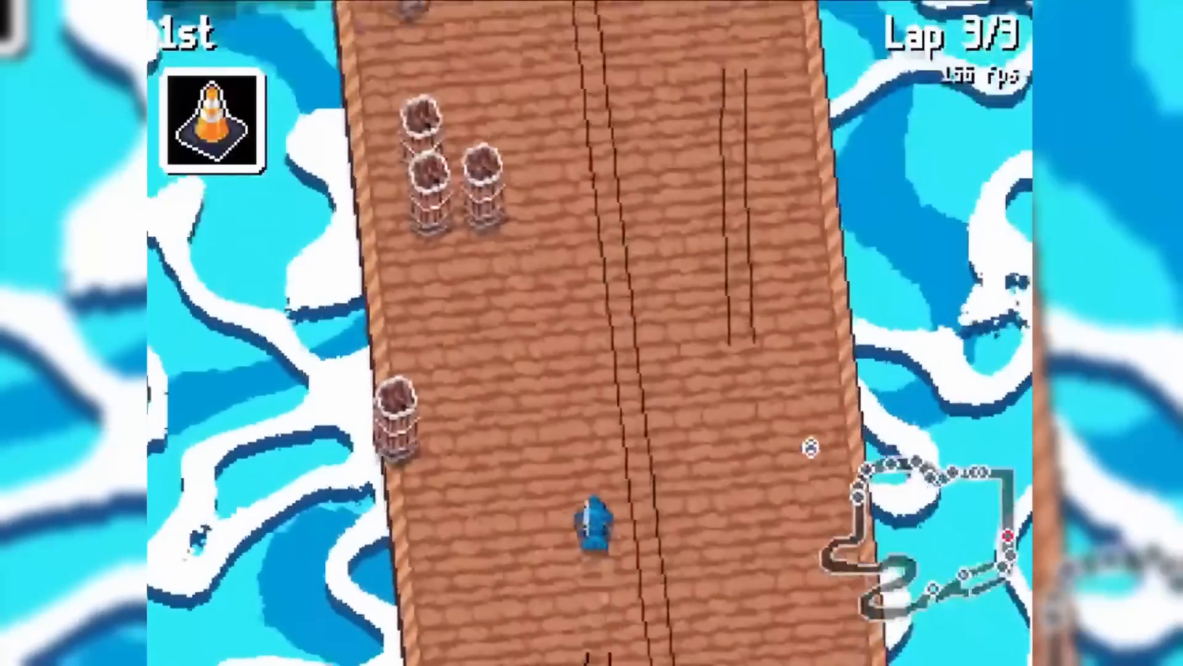
key(alt+tab)
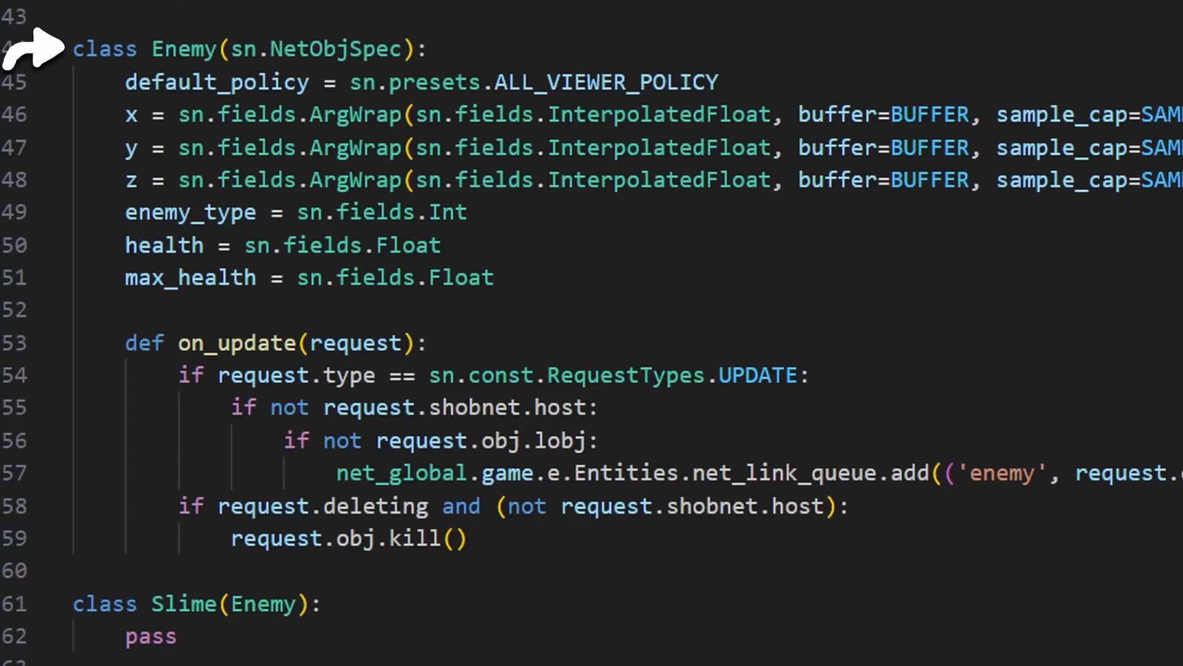
mouse_move(442, 47)
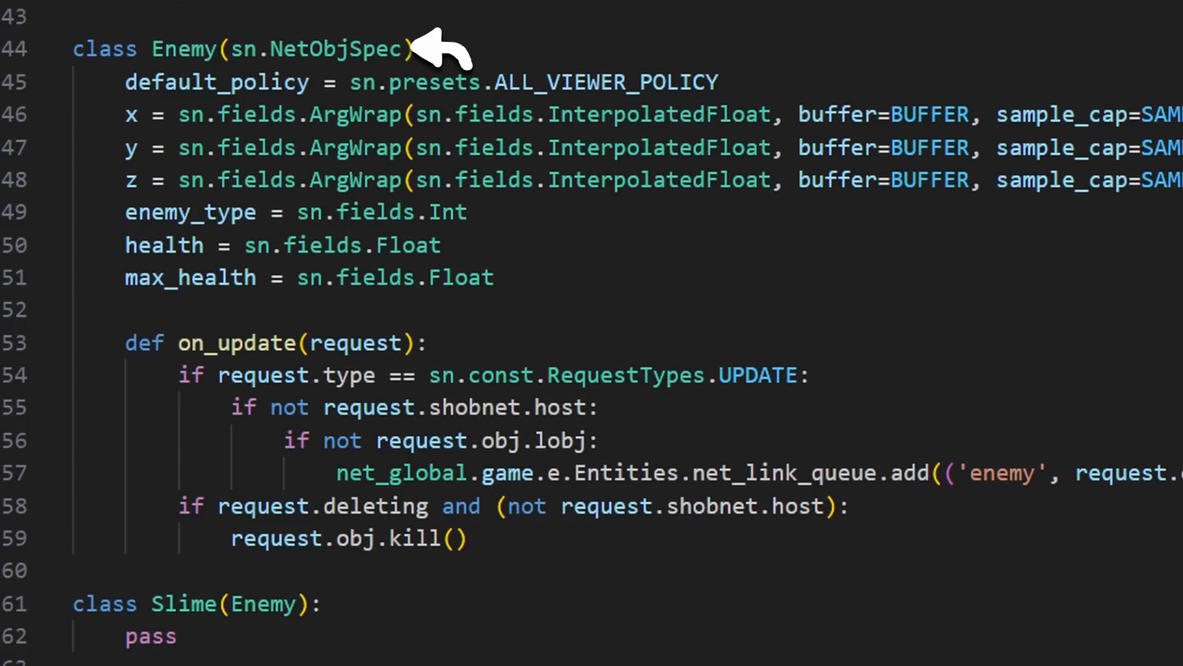
mouse_move(79, 180)
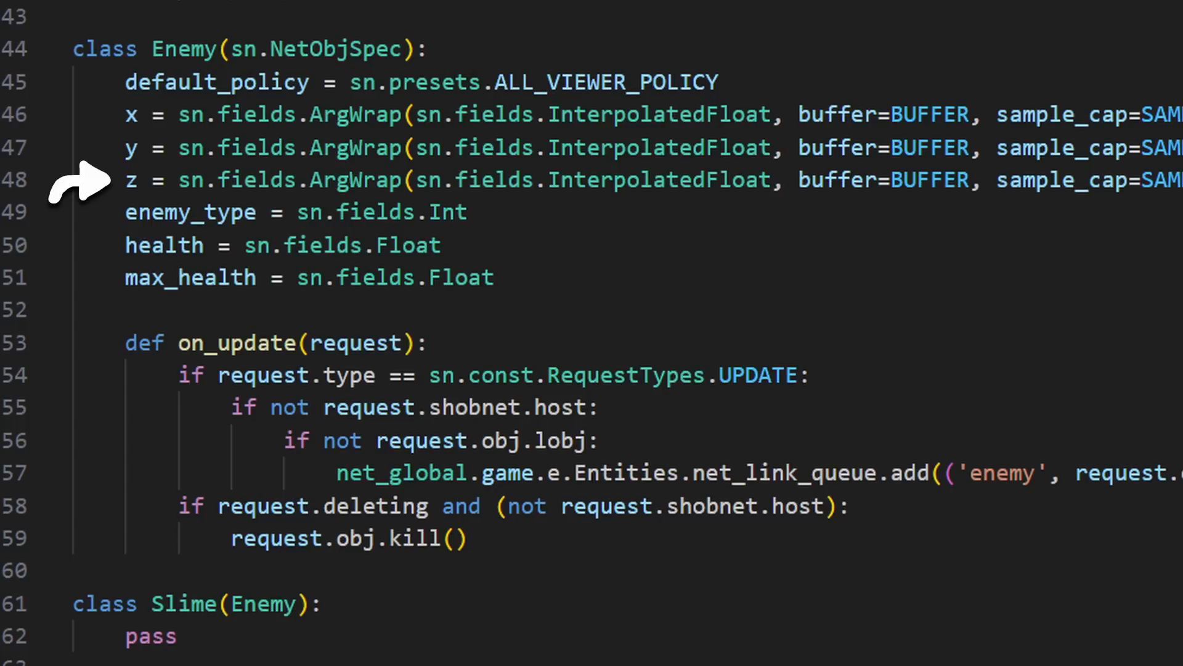
mouse_move(79, 212)
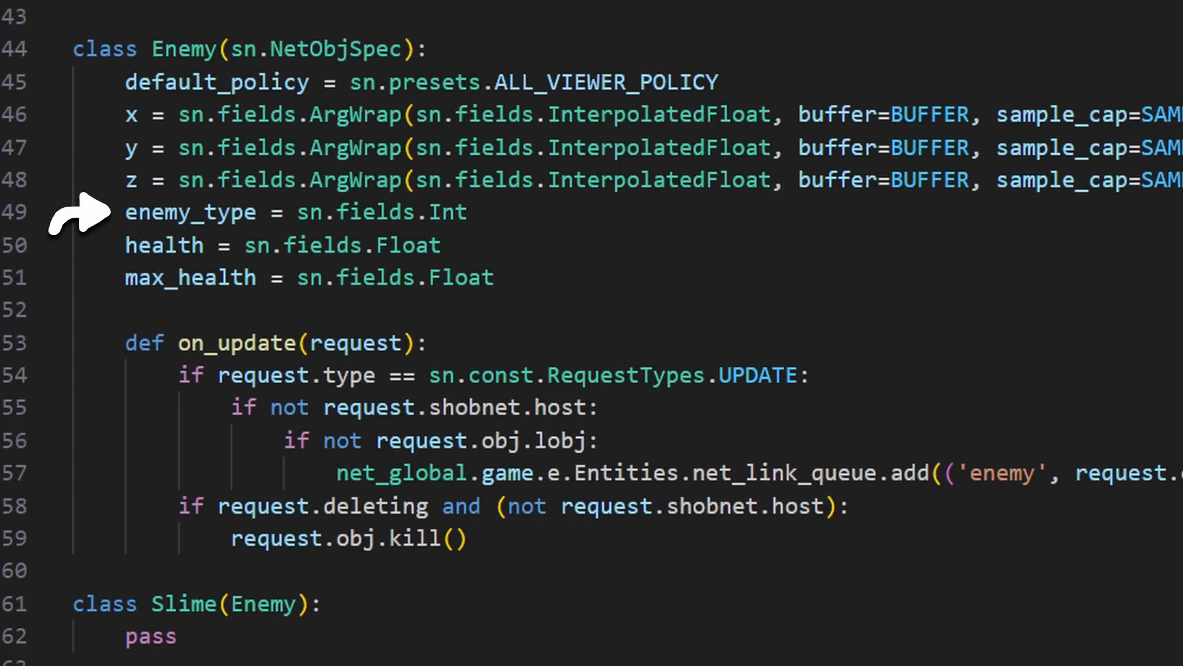
mouse_move(754, 82)
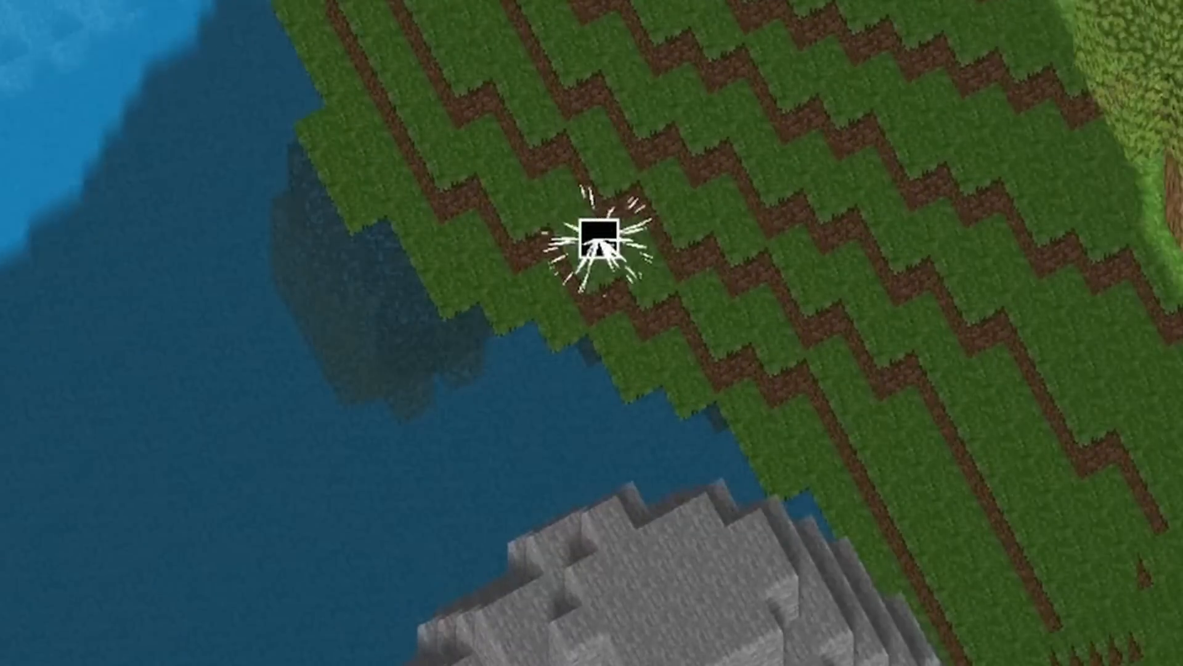
key(alt+tab)
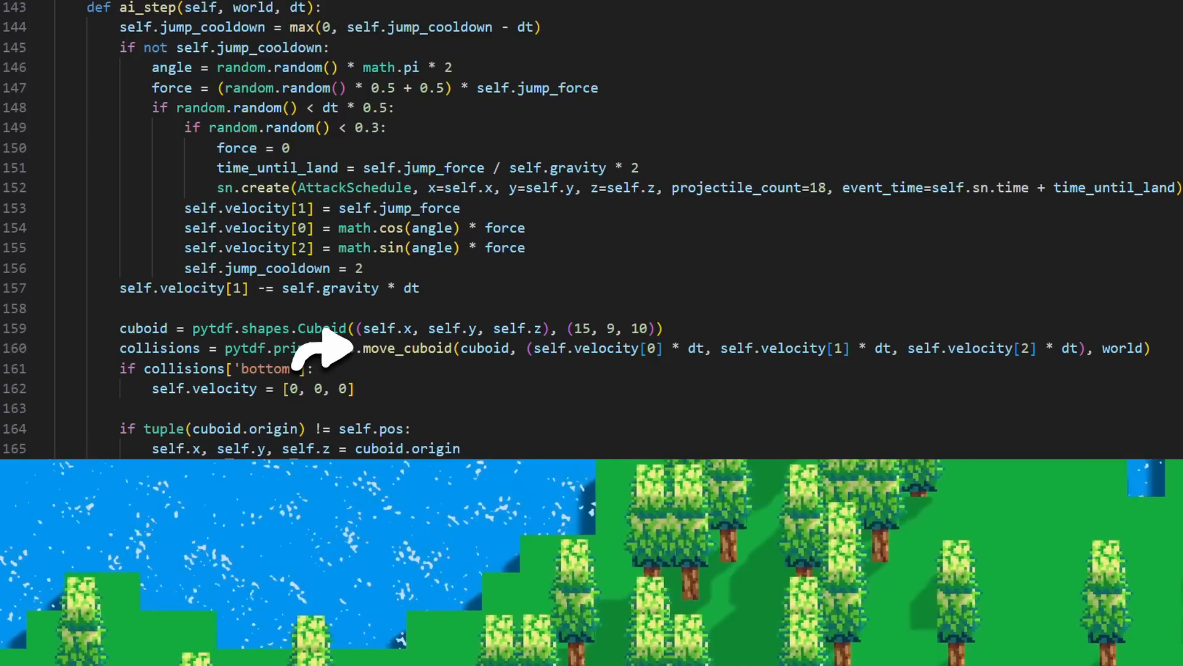
mouse_move(1064, 349)
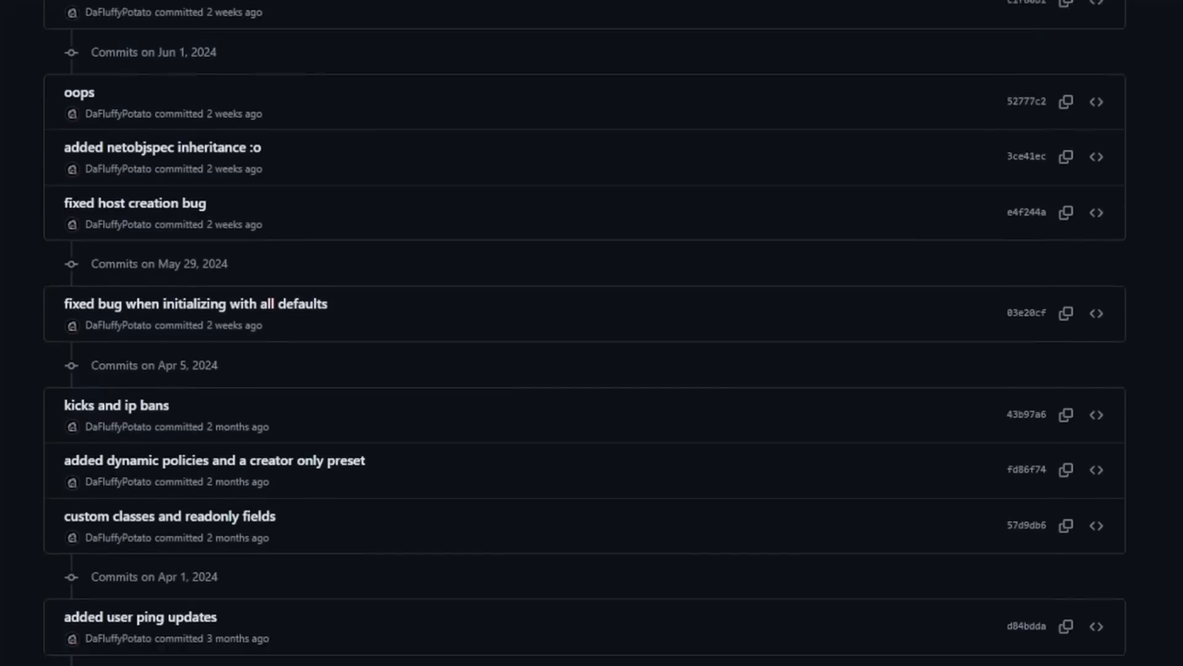
scroll(down, 3)
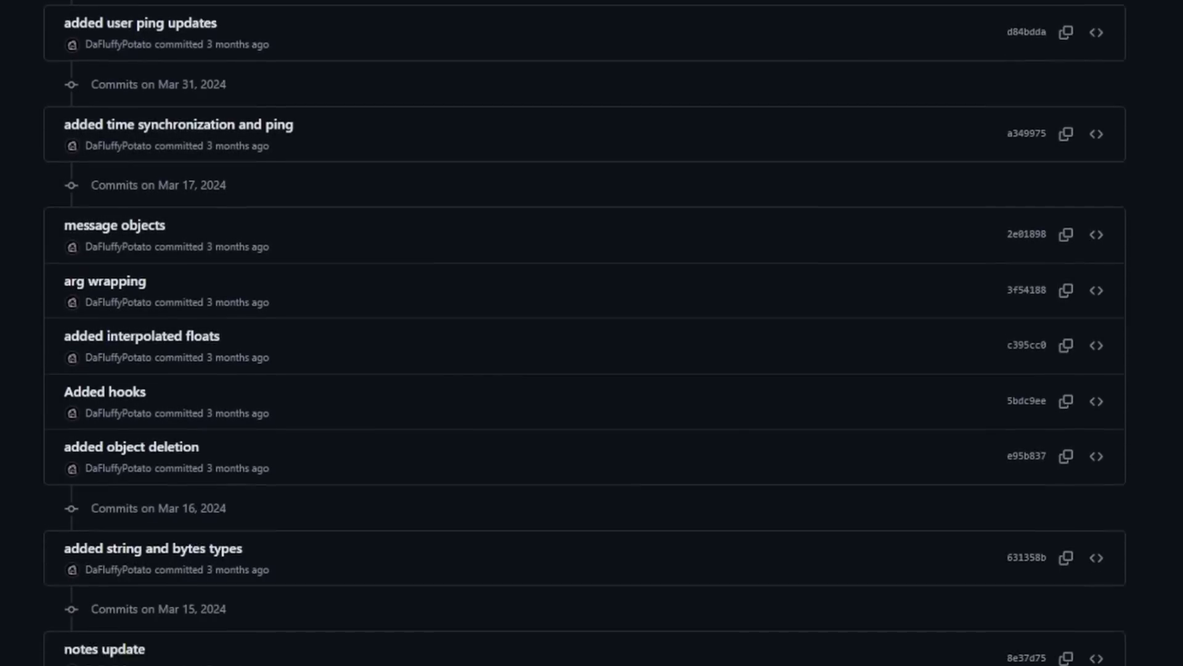
scroll(down, 3)
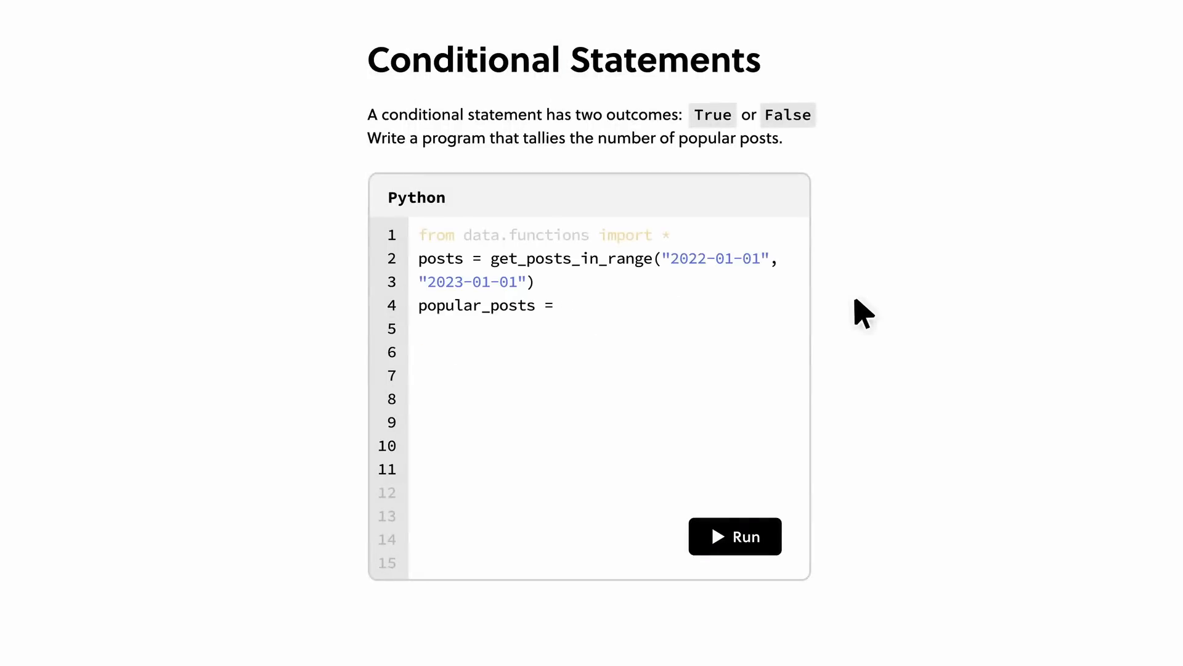
click(733, 537)
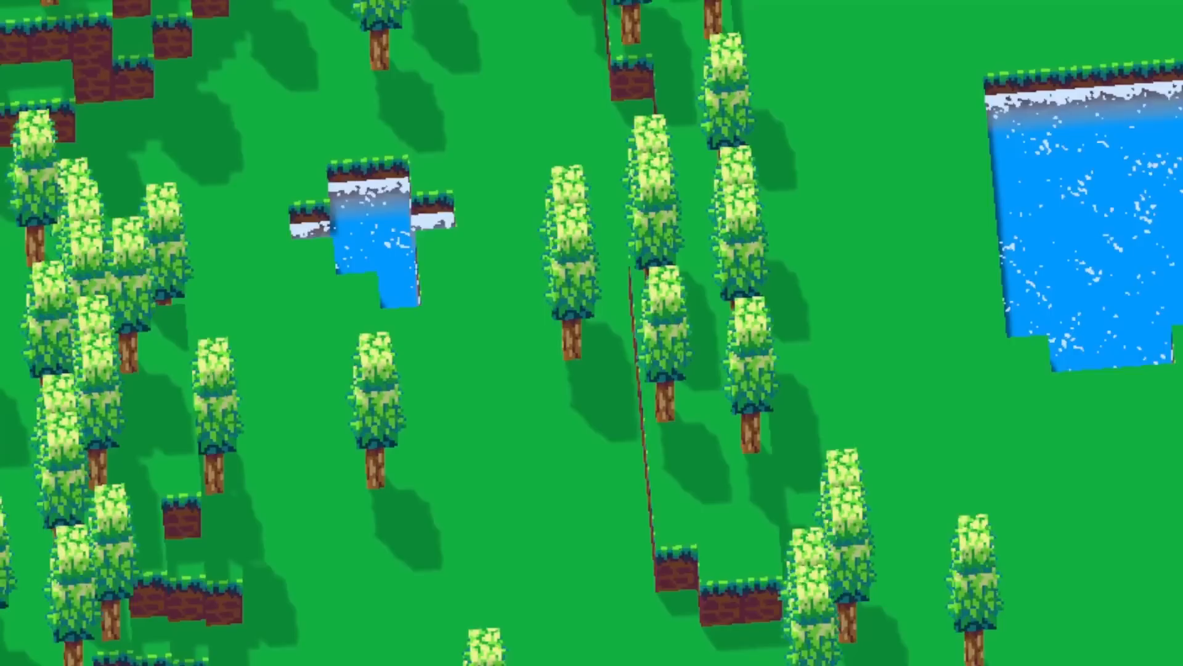
scroll(down, 3)
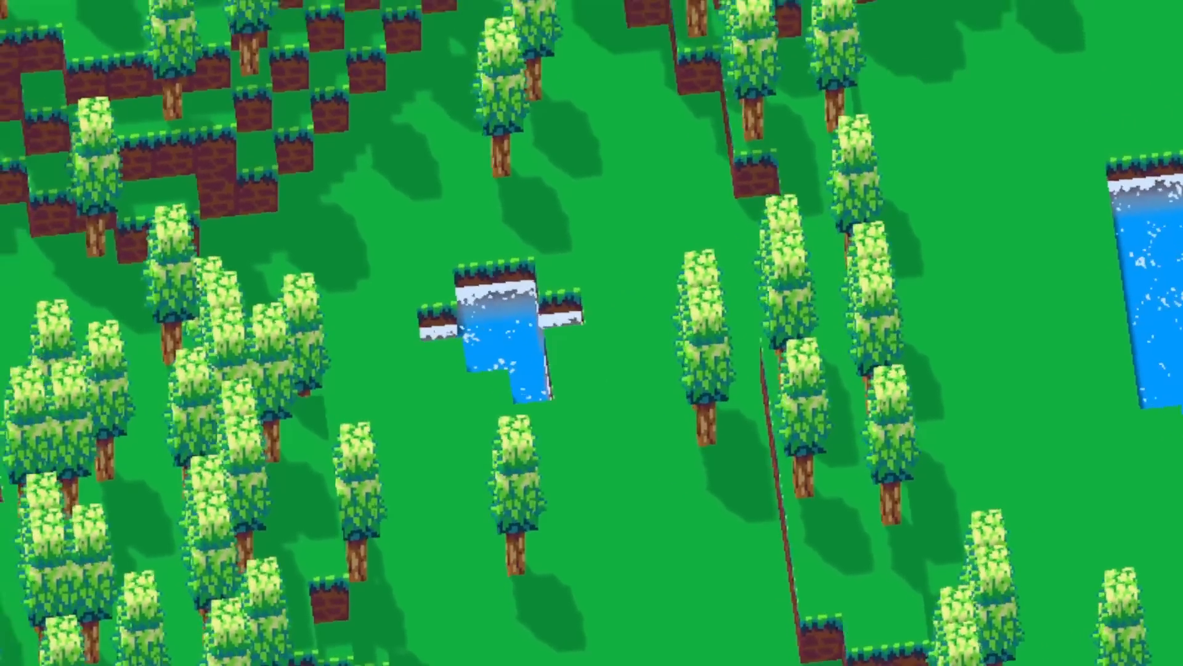
scroll(down, 3)
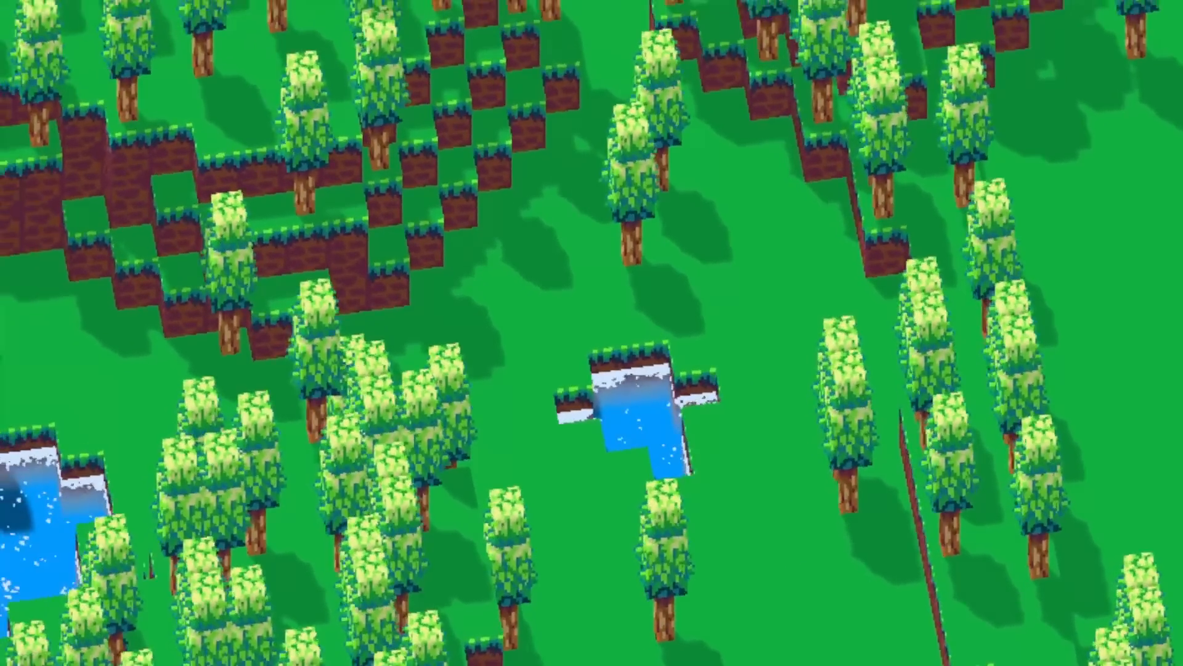